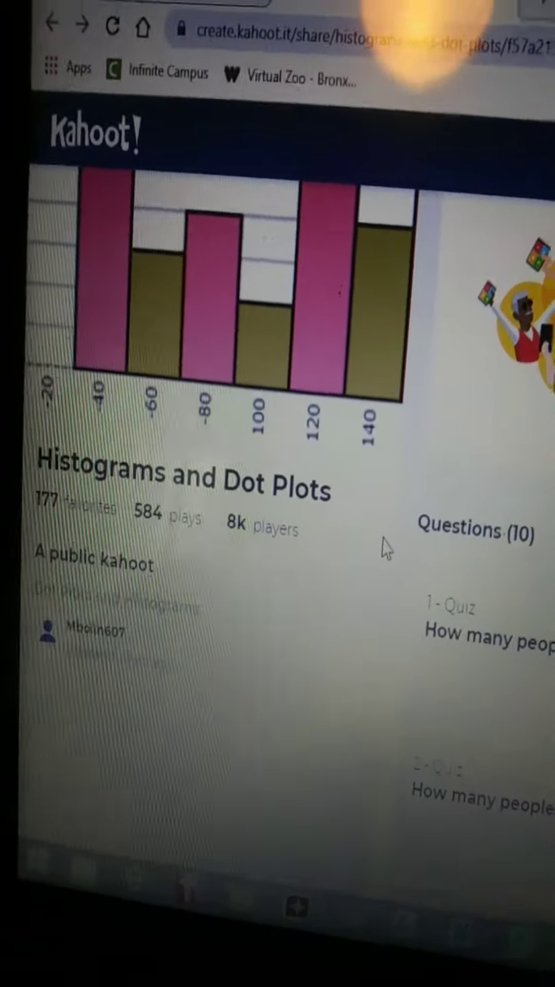
{"action": "scroll", "scroll_direction": "down", "scroll_amount": 3}
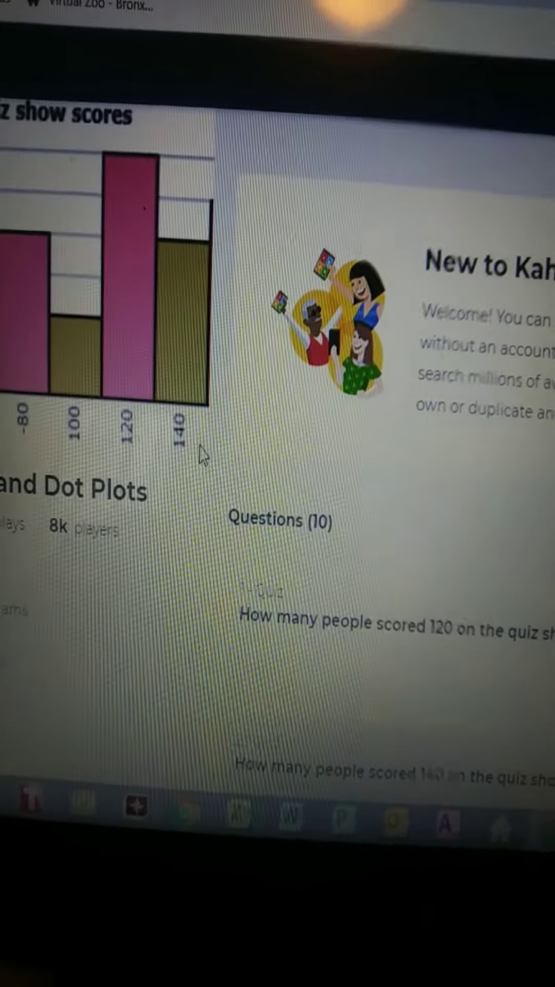
{"action": "scroll", "scroll_direction": "down", "scroll_amount": 3}
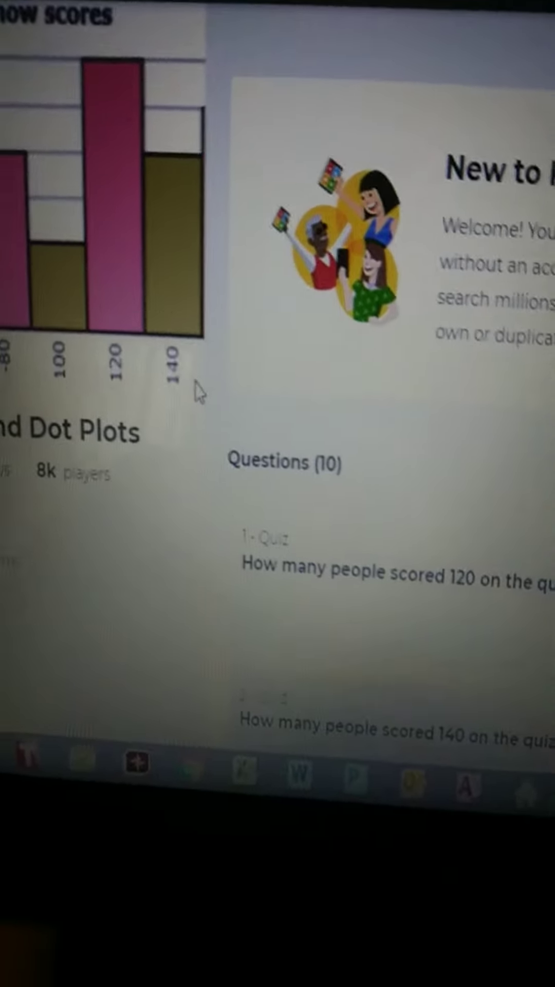